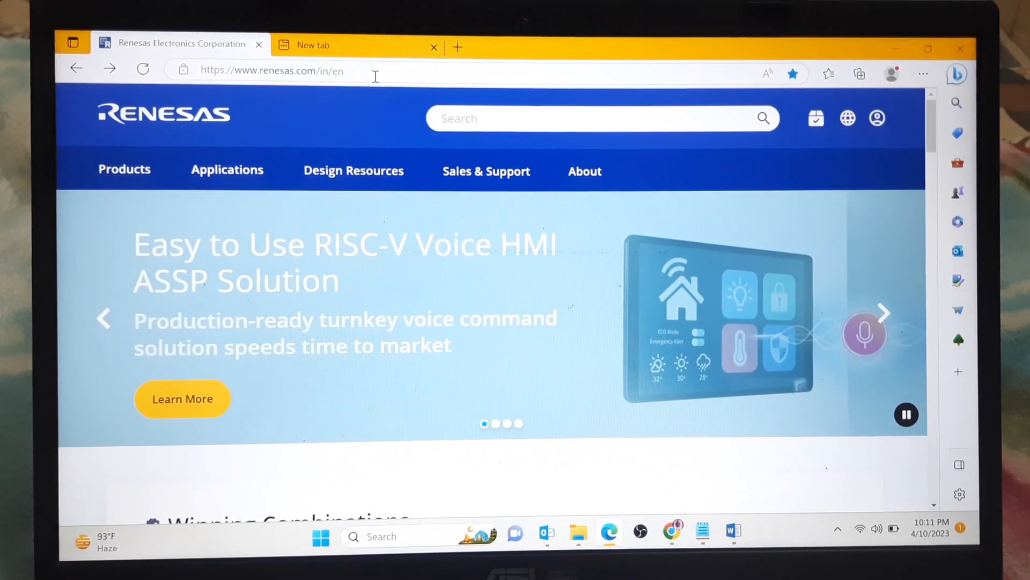
- From the Products menu, open the RA Arm Cortex-M MCUs page and reach its Flexible Software Package card
click(272, 71)
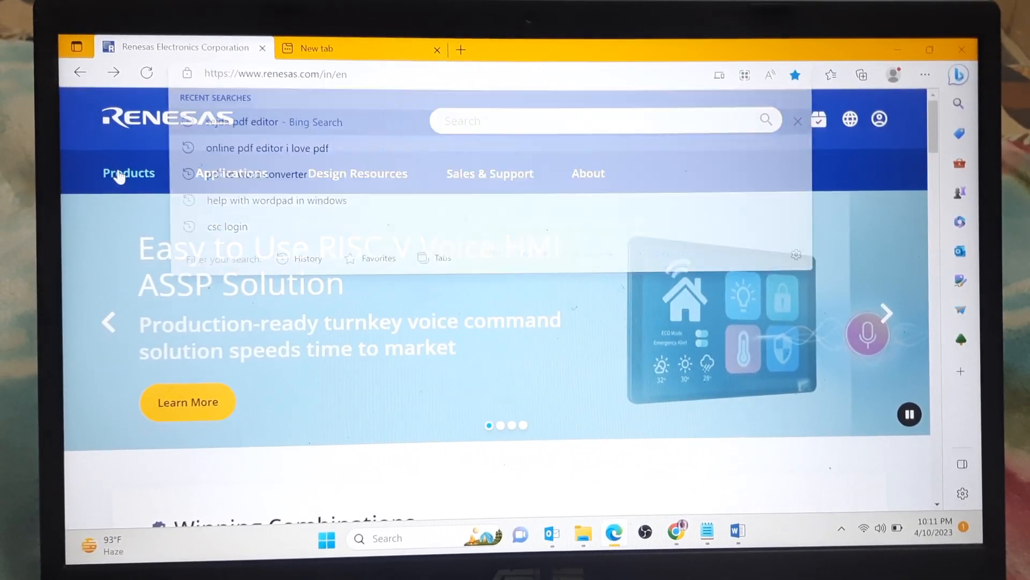
click(128, 172)
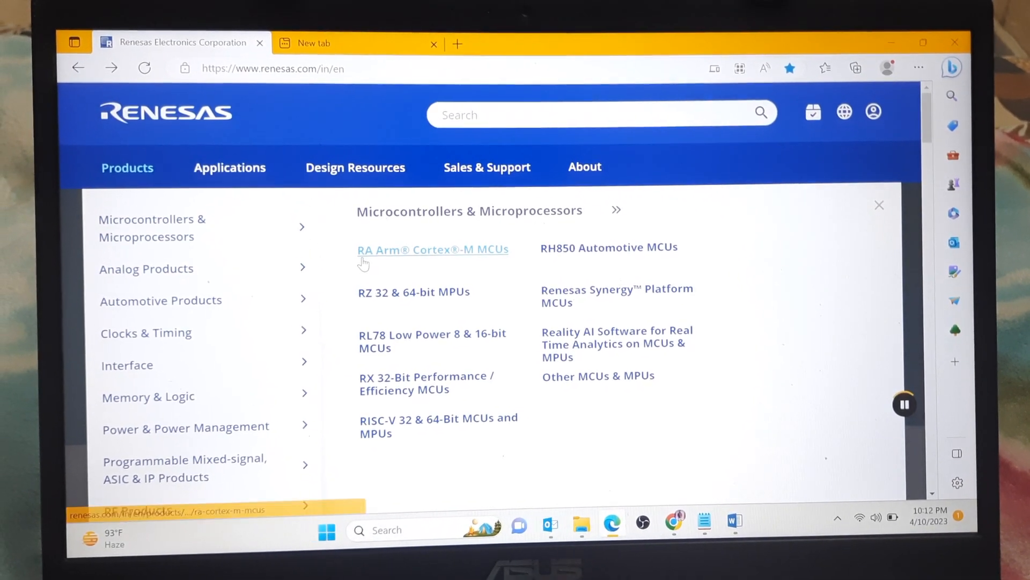
click(432, 249)
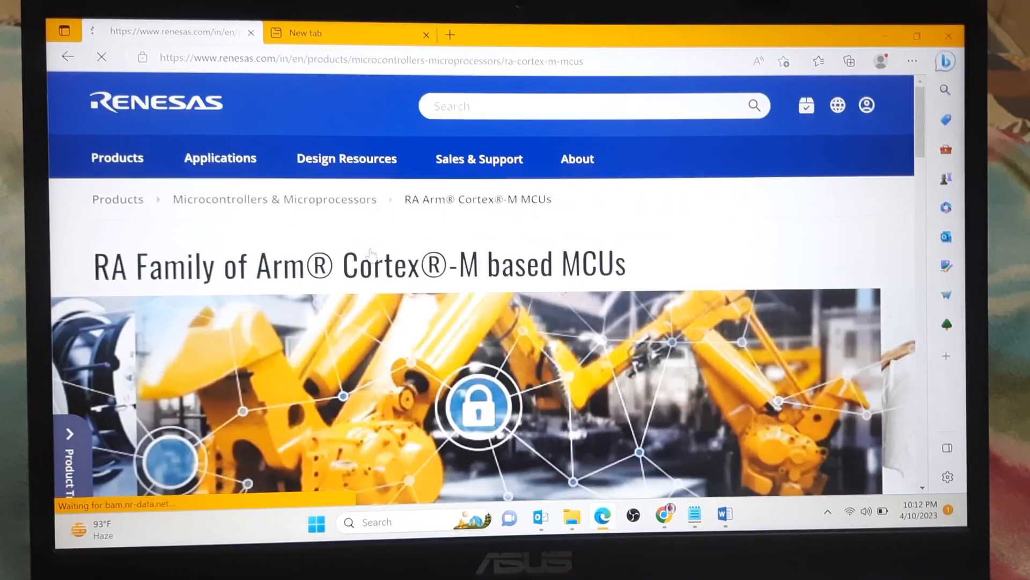
scroll(down, 3)
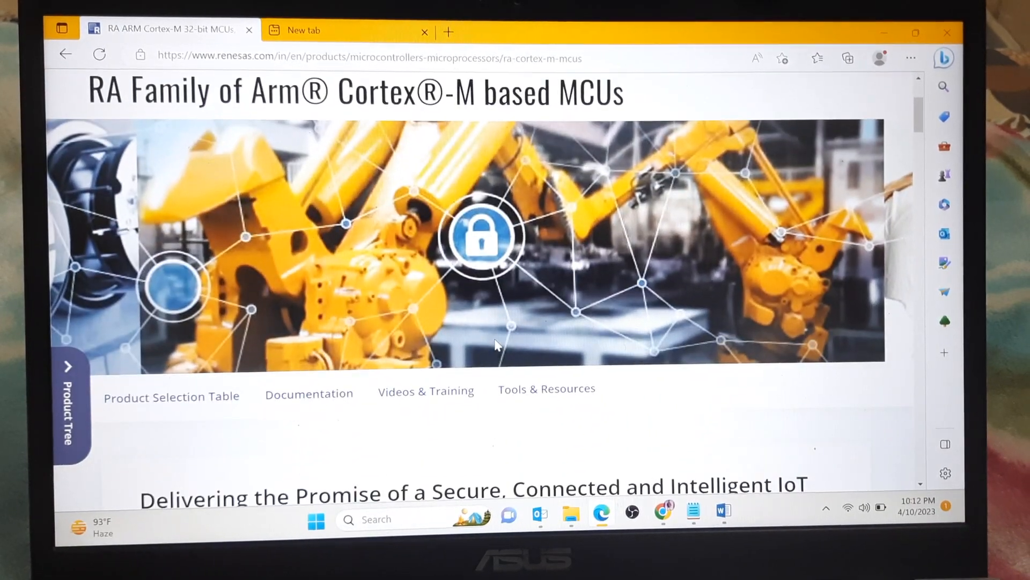
scroll(down, 3)
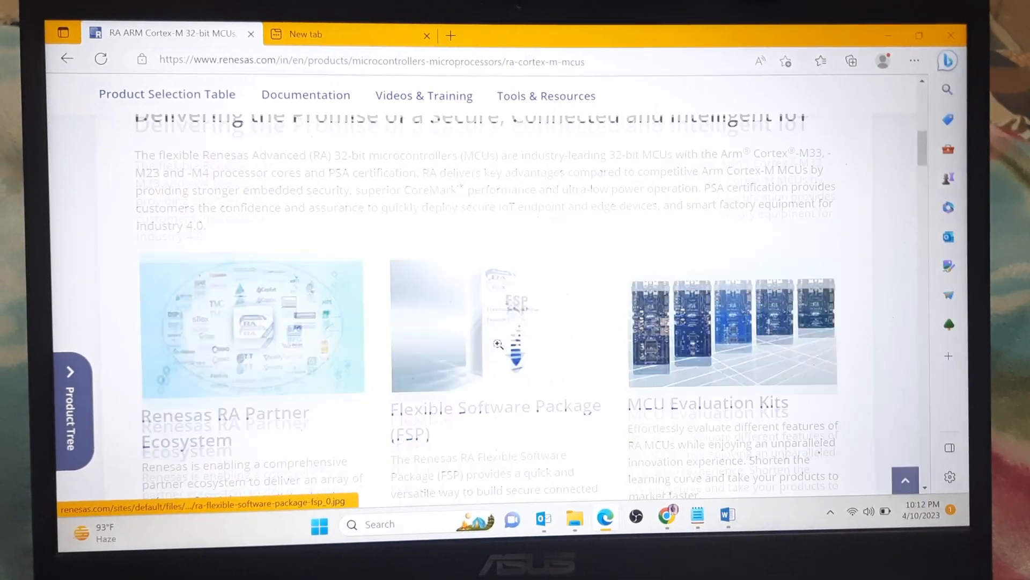
scroll(down, 3)
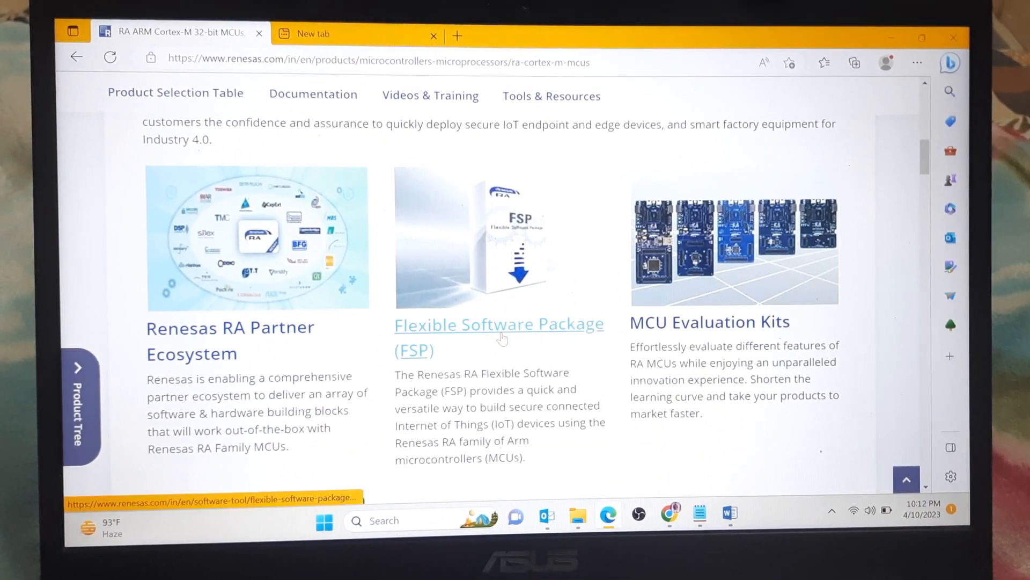
- Open the FSP page and view the FSP v4.3.0 release notes among all releases on GitHub
click(499, 324)
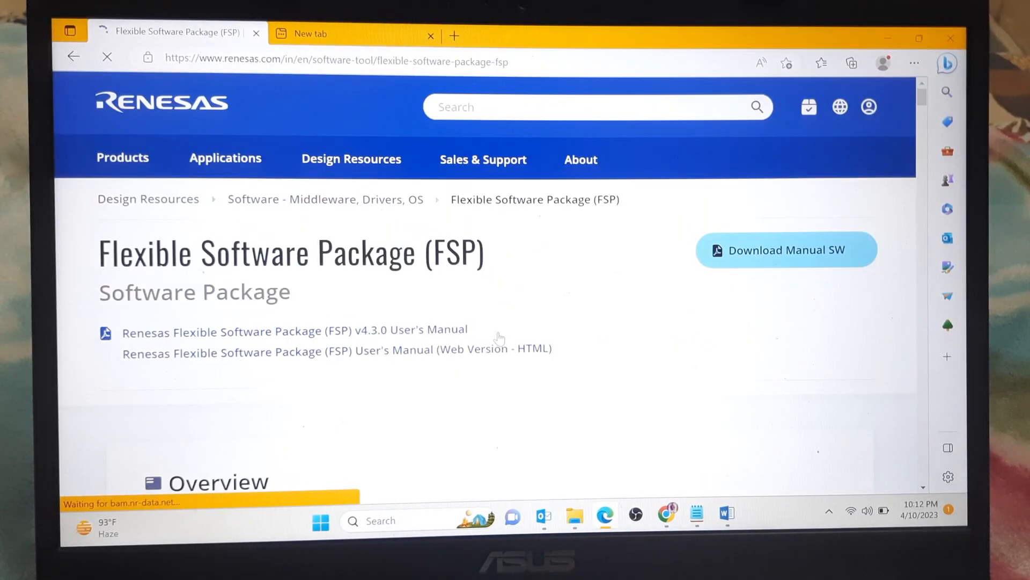
scroll(down, 3)
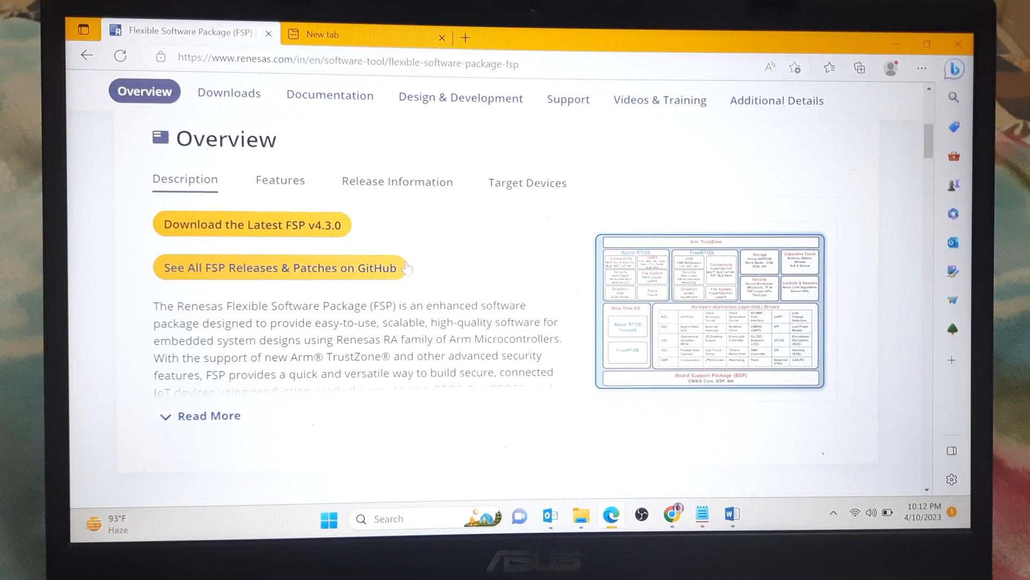
click(279, 267)
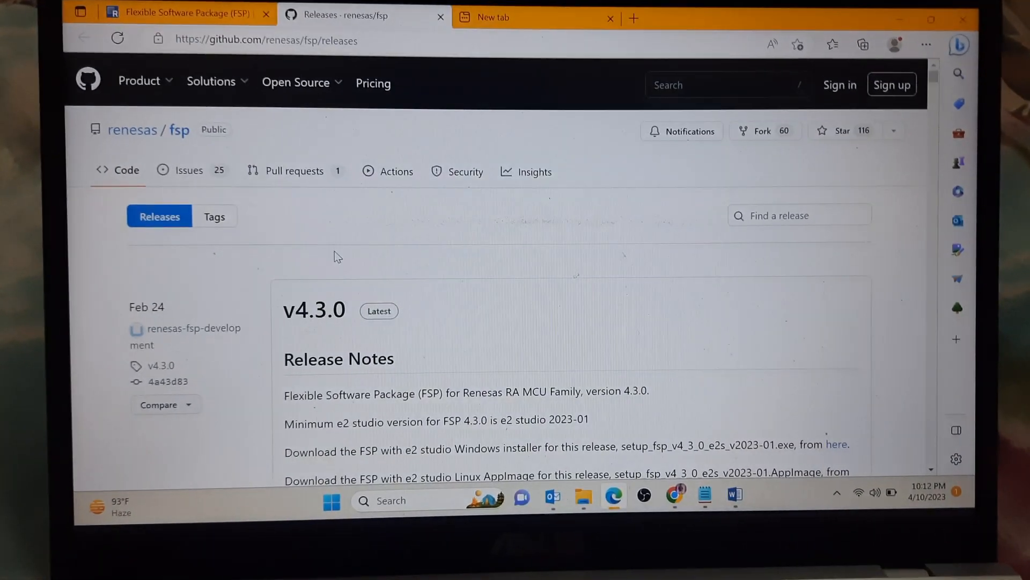
scroll(down, 3)
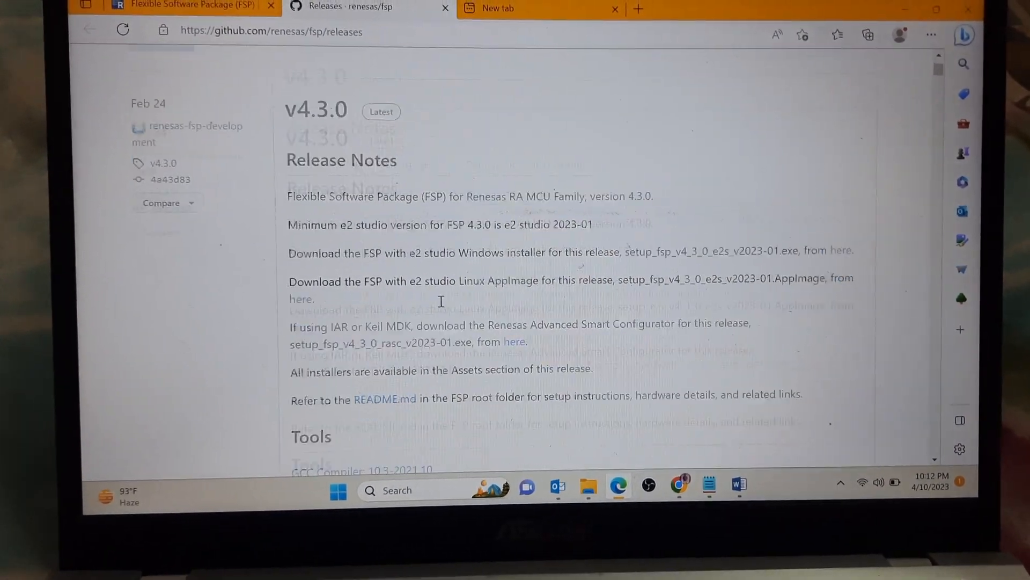
scroll(down, 3)
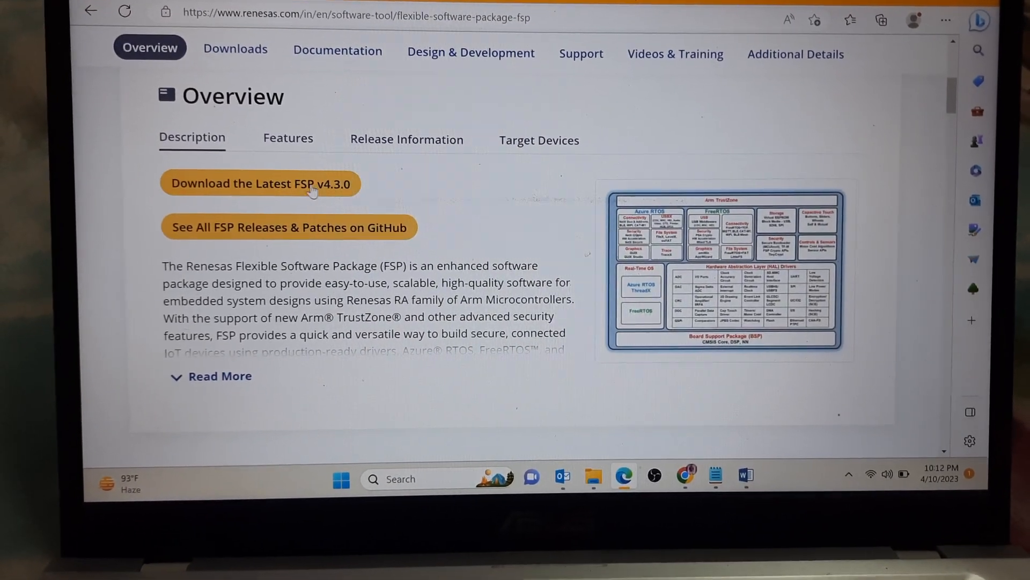
- Bring up the pre-filled download form for the latest FSP v4.3.0 and review it
click(259, 184)
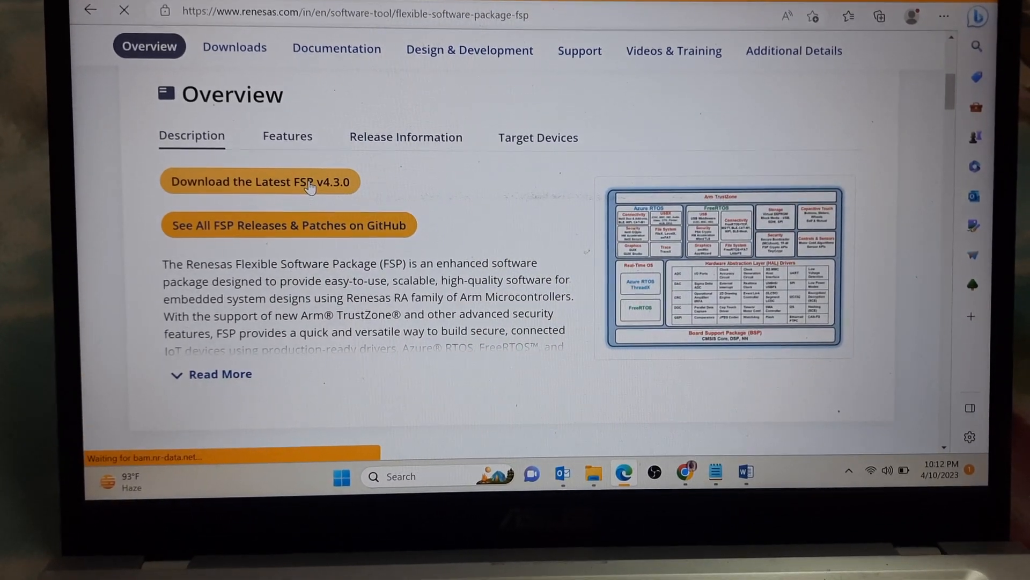
click(259, 182)
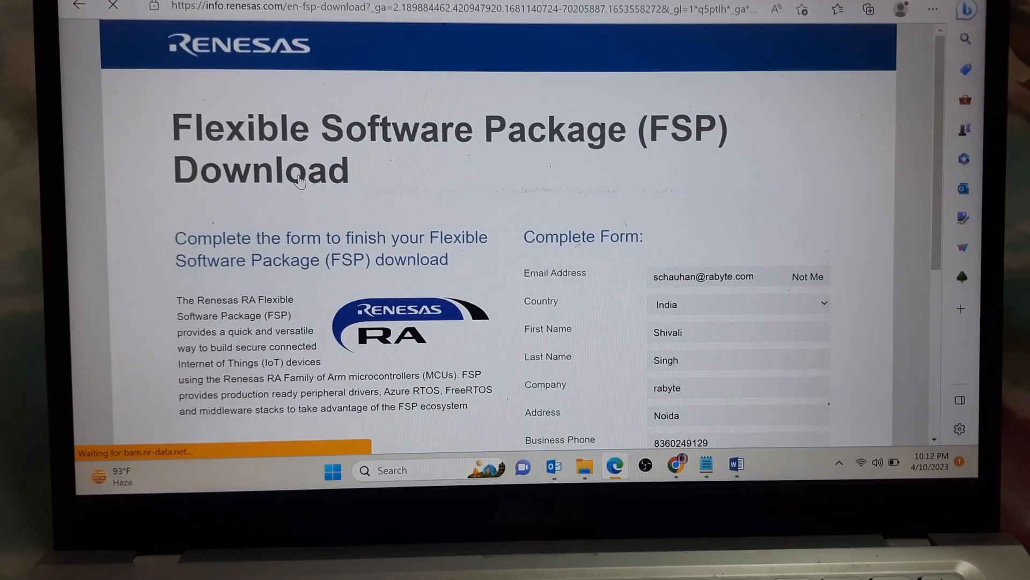
scroll(down, 3)
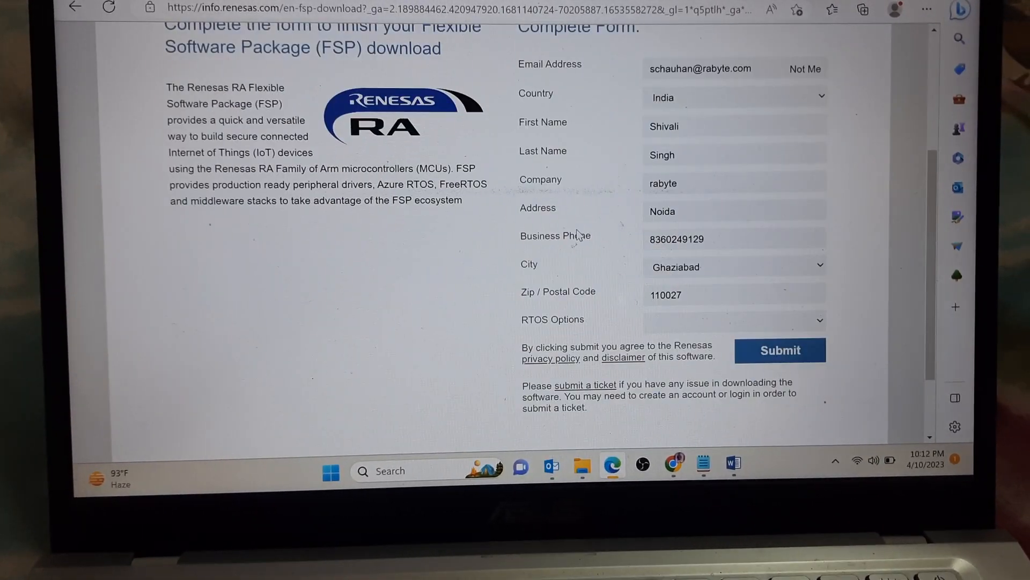
scroll(down, 3)
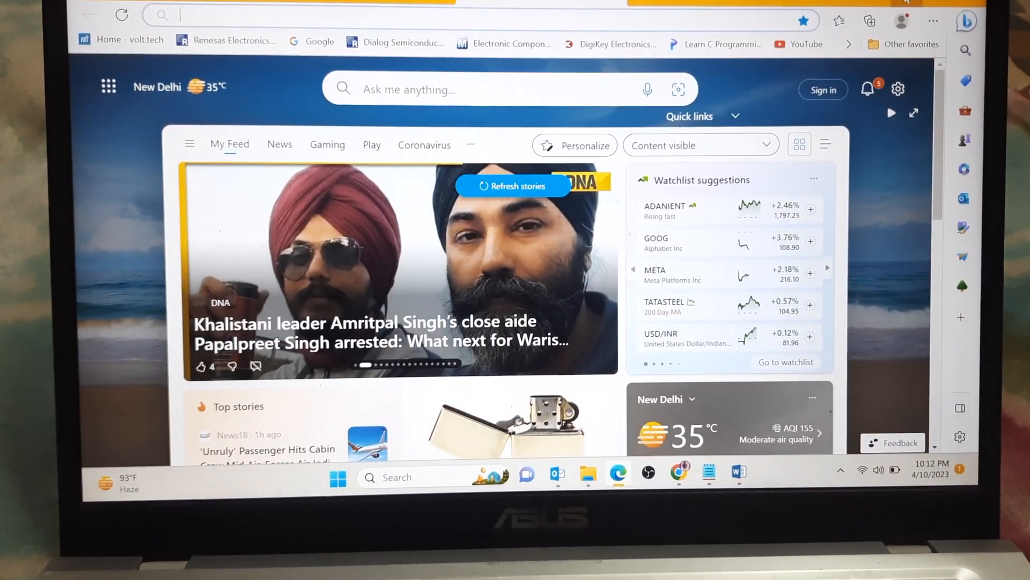
- Run setup_fsp_v4_3_0_e2s_v2023-01 from the A folder in Downloads, raising the permission prompt
click(587, 473)
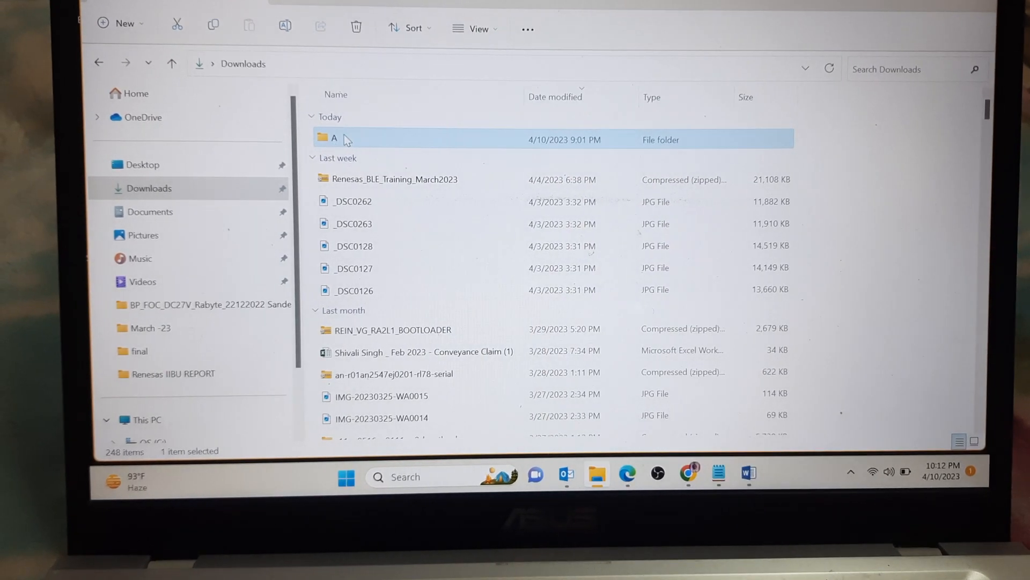
double_click(334, 140)
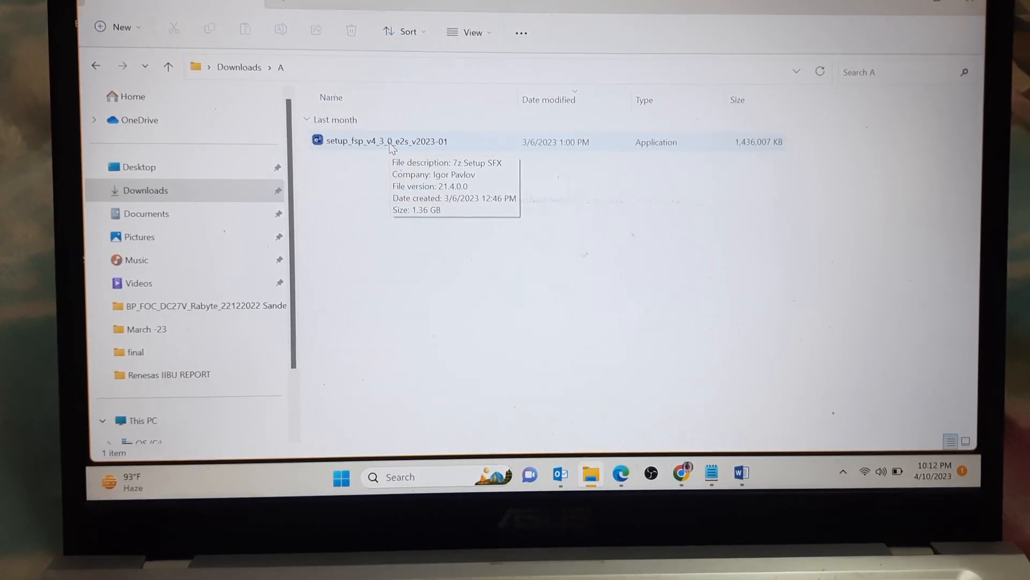
double_click(386, 141)
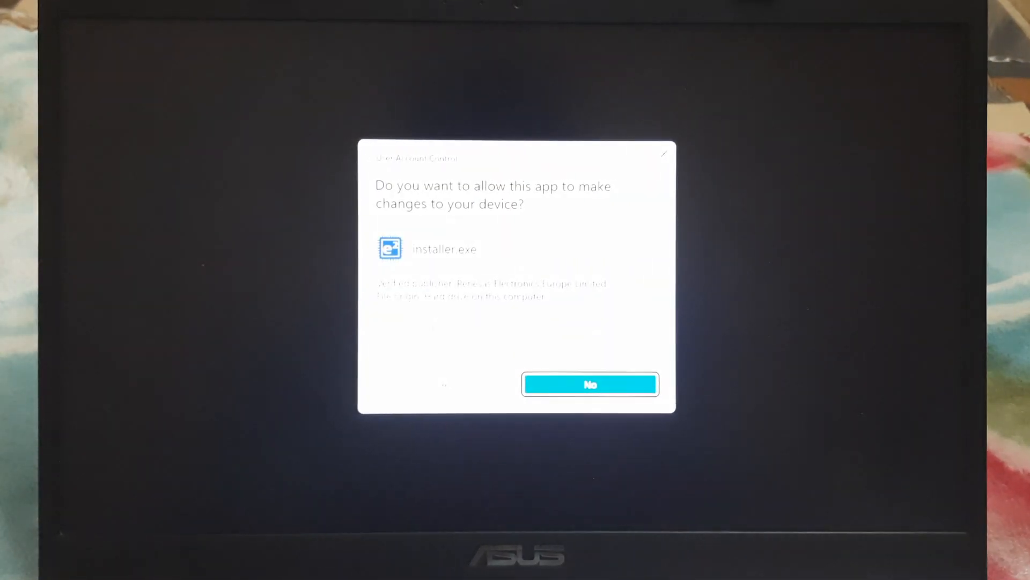
- Allow the installer to run, choose Custom Install and reach the ready-to-install checks
click(589, 384)
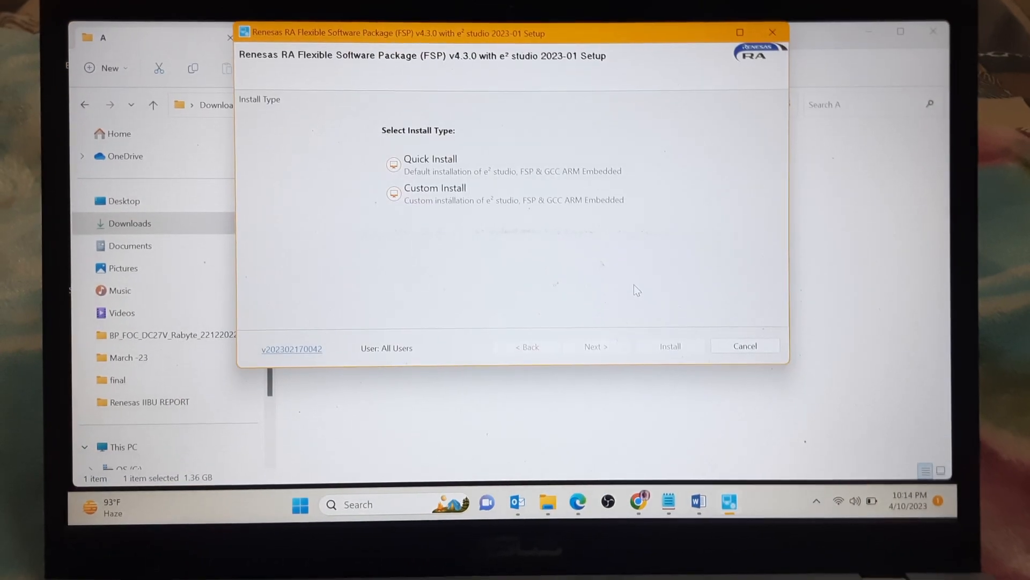
click(434, 195)
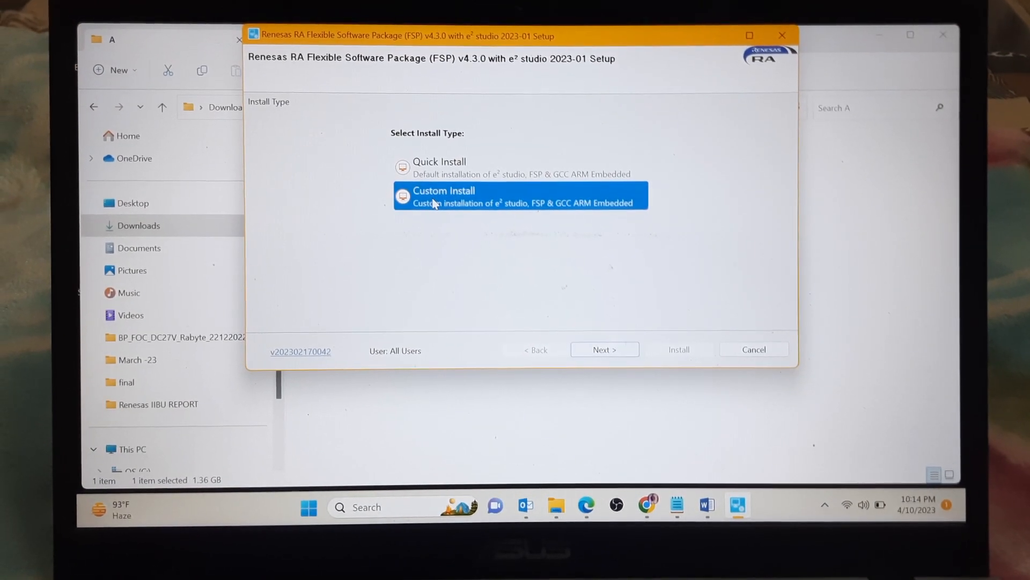
click(603, 349)
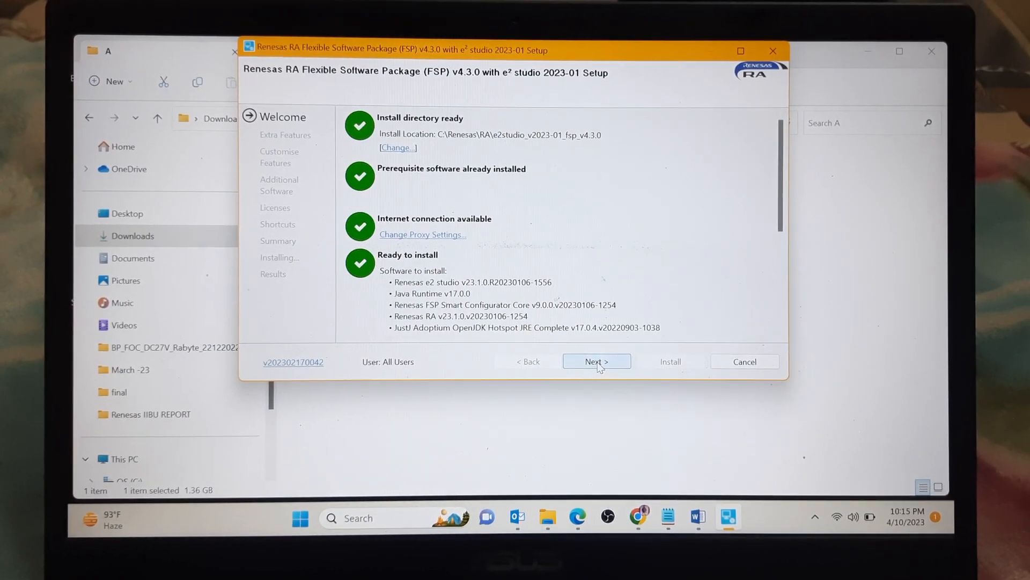
- Keep default features and additional software, accept the license terms and reach the final Summary
click(596, 361)
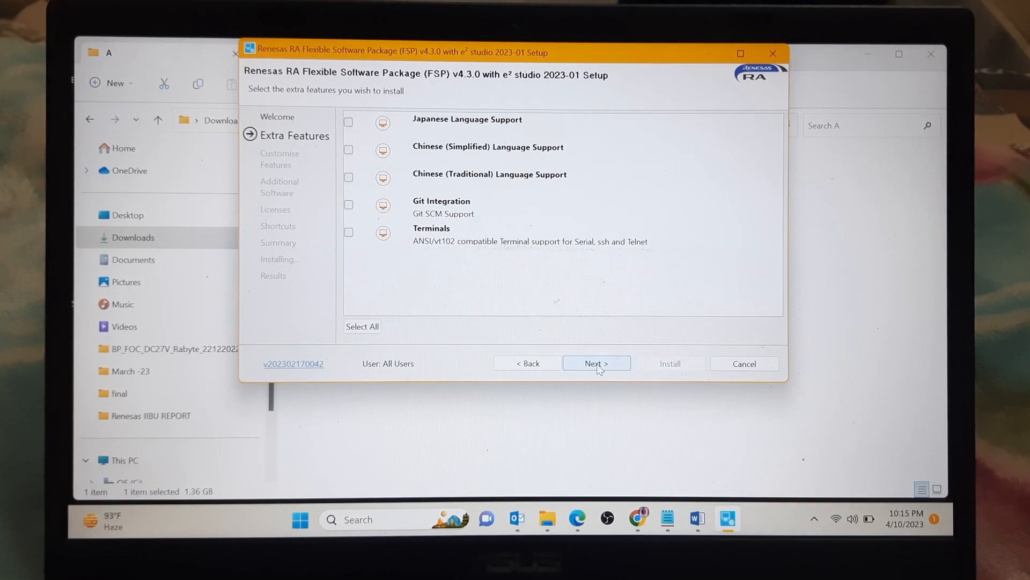
click(596, 362)
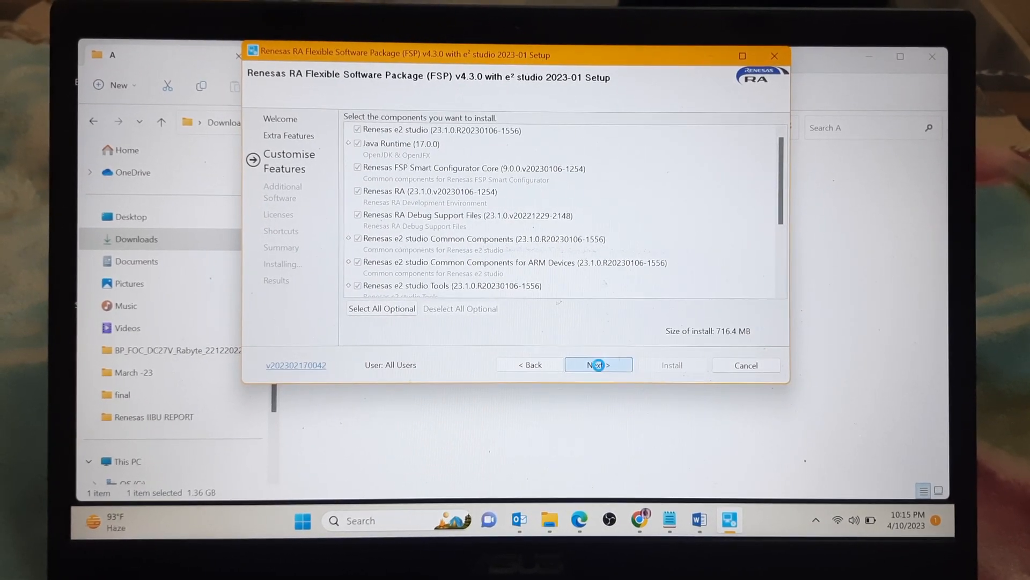
click(598, 365)
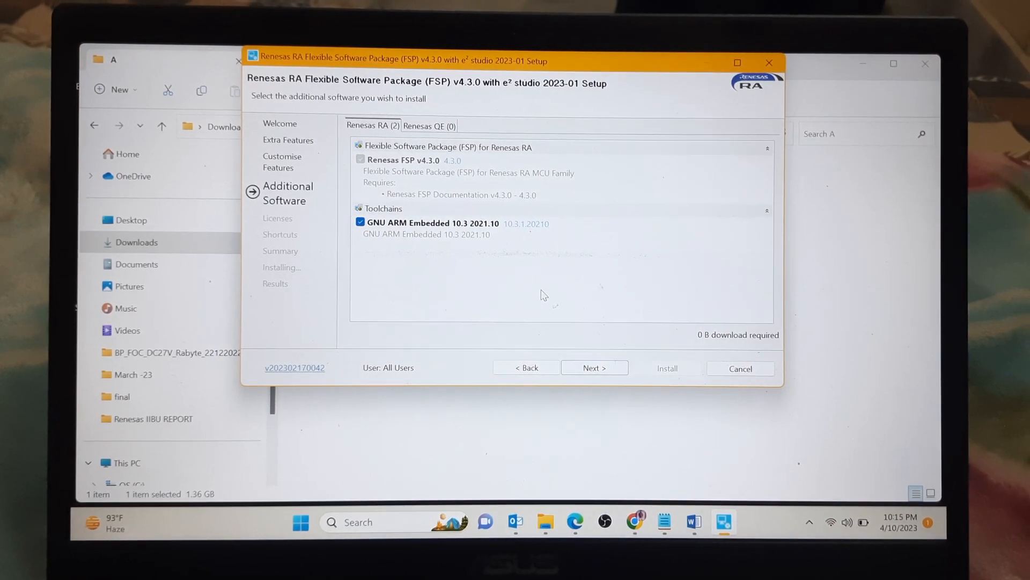
click(594, 367)
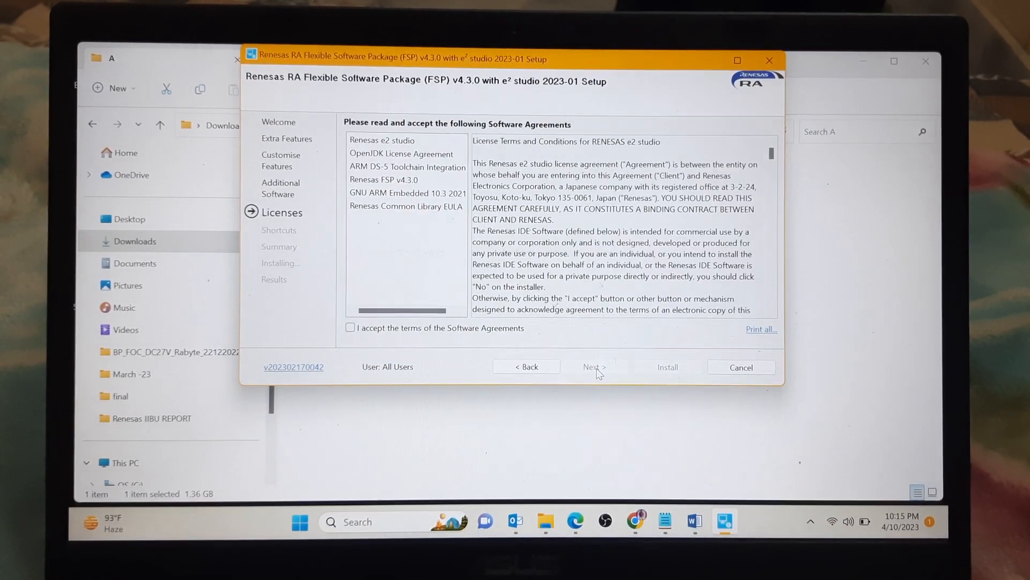
click(350, 327)
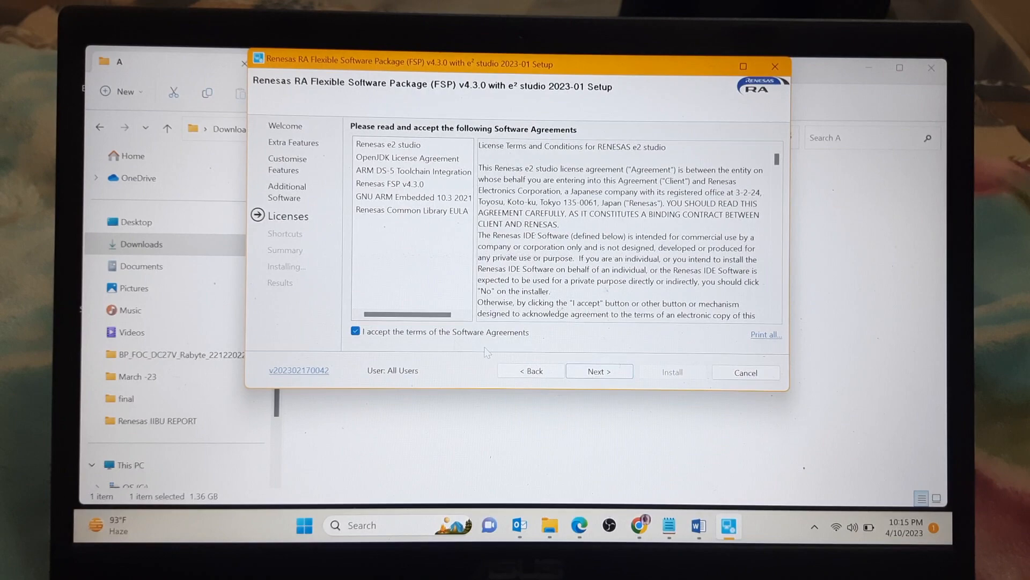
click(599, 371)
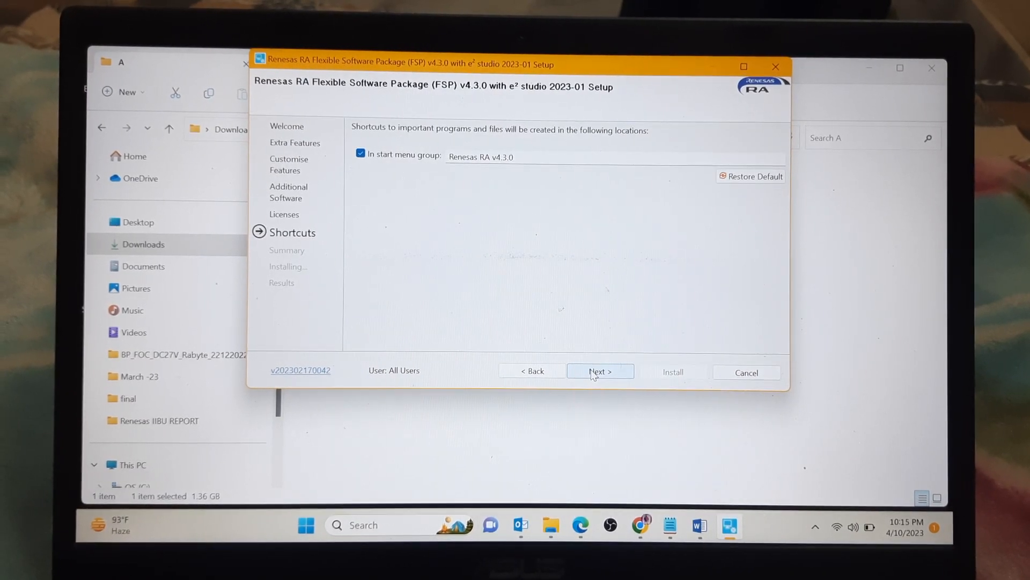
click(599, 373)
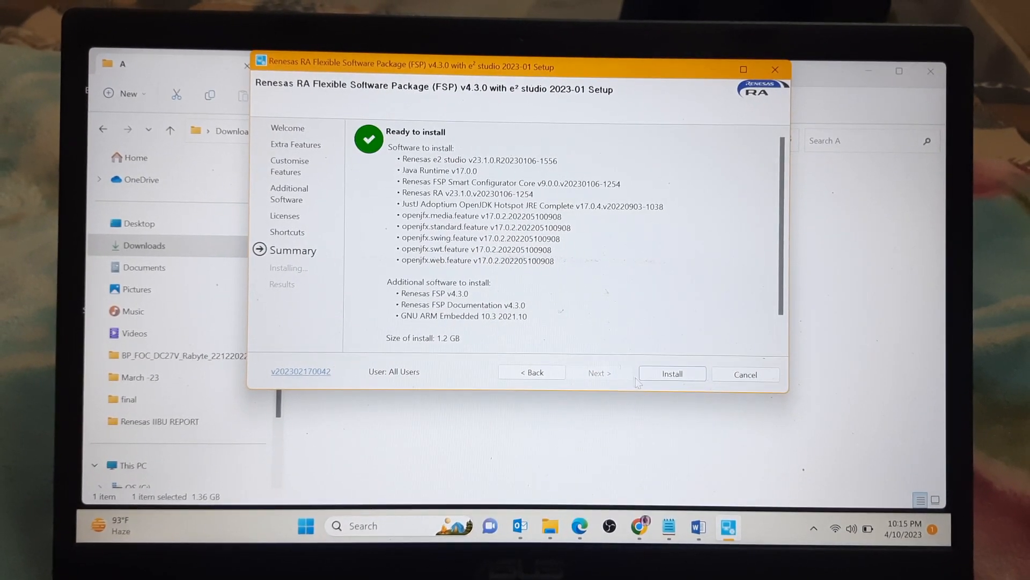
- Install FSP v4.3.0 with e2 studio and close the wizard once it reports completion
click(672, 373)
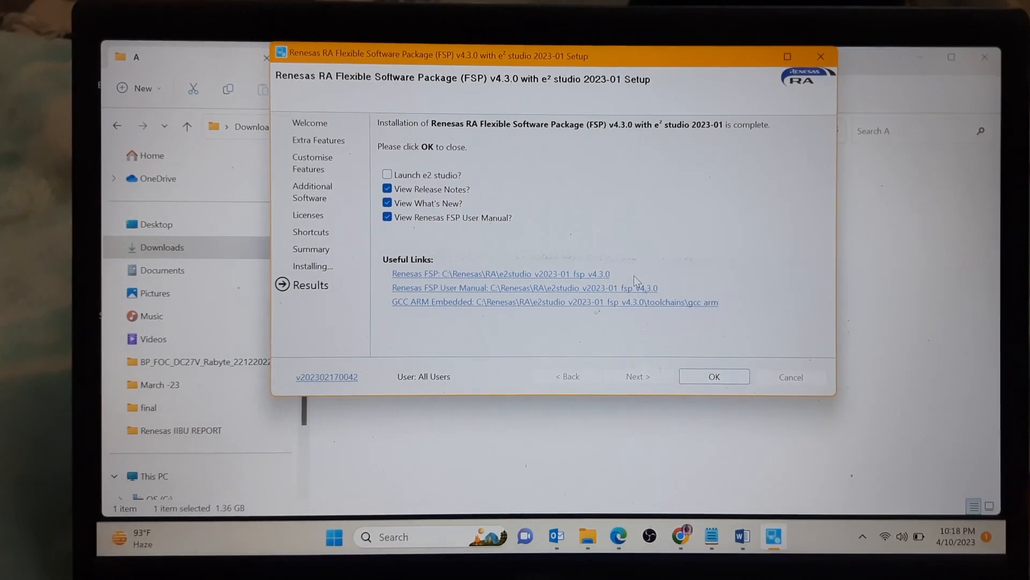
click(714, 377)
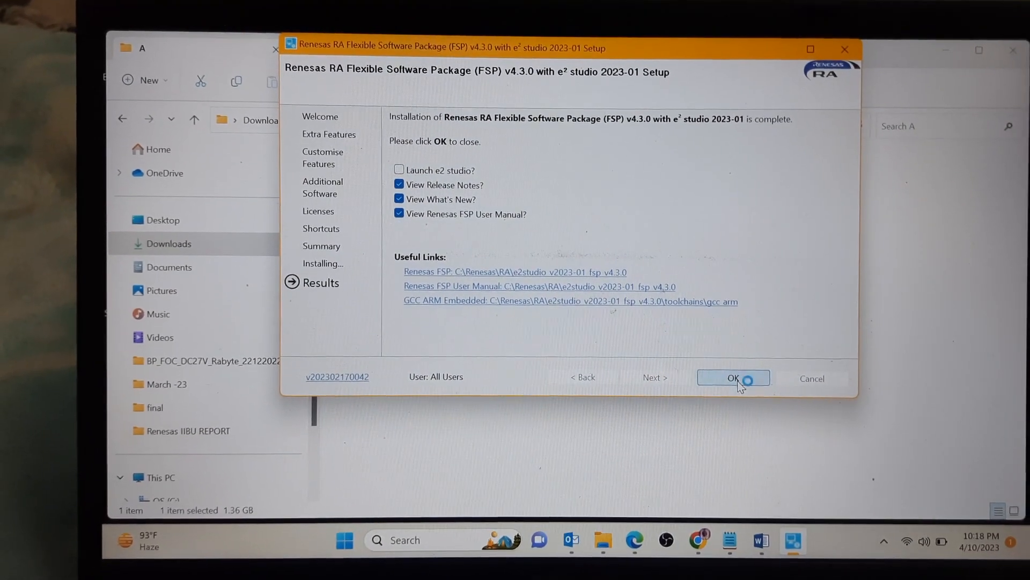
- Search Windows for 'E2 studio' and open the file location of the best-match shortcut
click(731, 376)
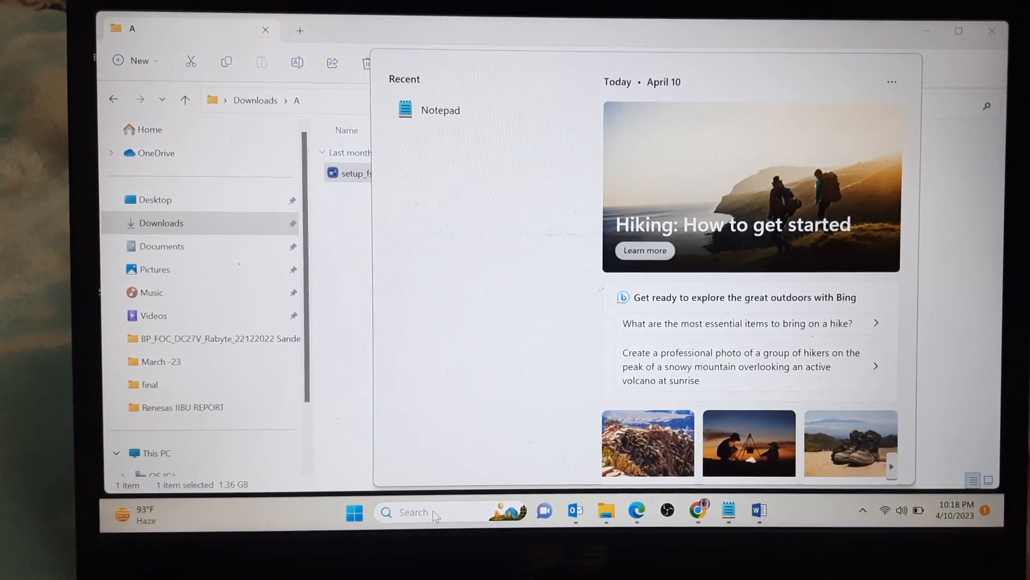
text(E2 studio)
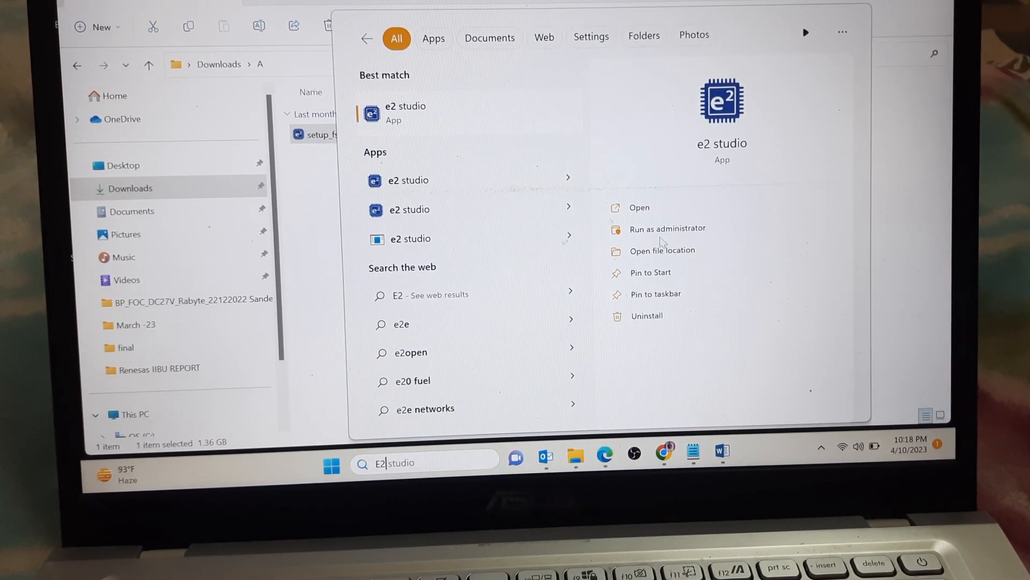
click(662, 251)
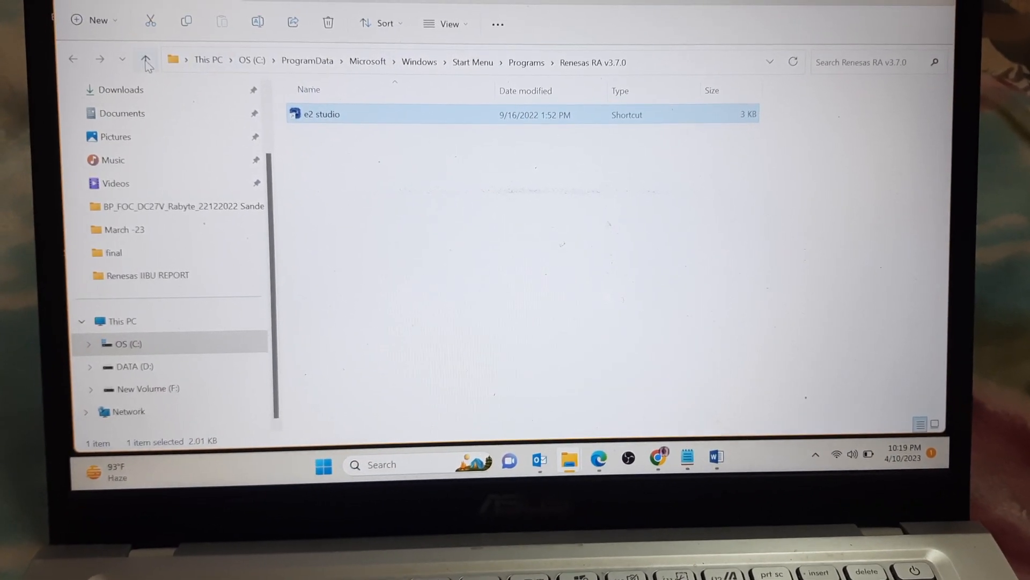
- Go up to Programs, enter the Renesas RA v4.3.0 folder and launch its e2 studio shortcut
click(145, 58)
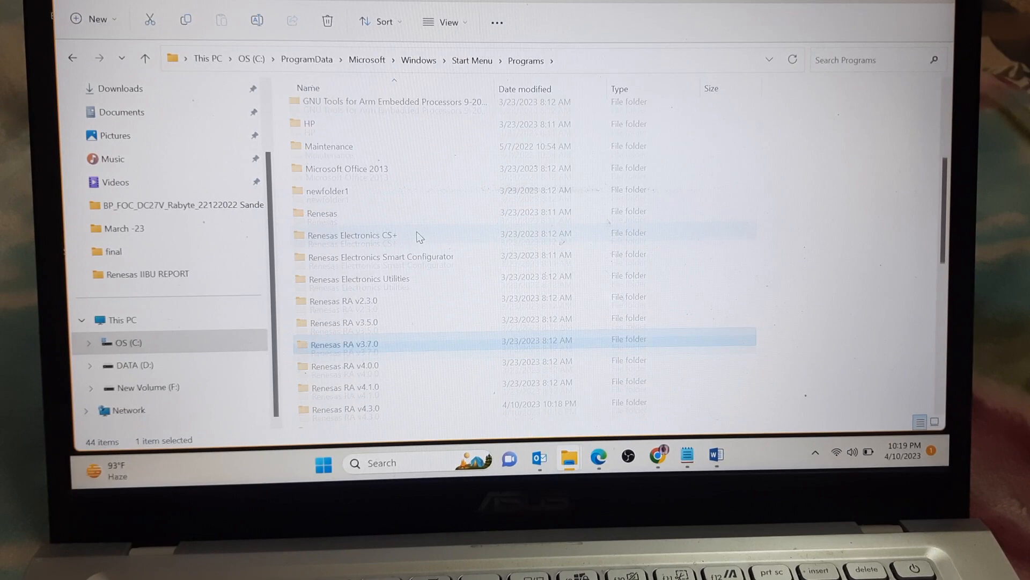
scroll(down, 3)
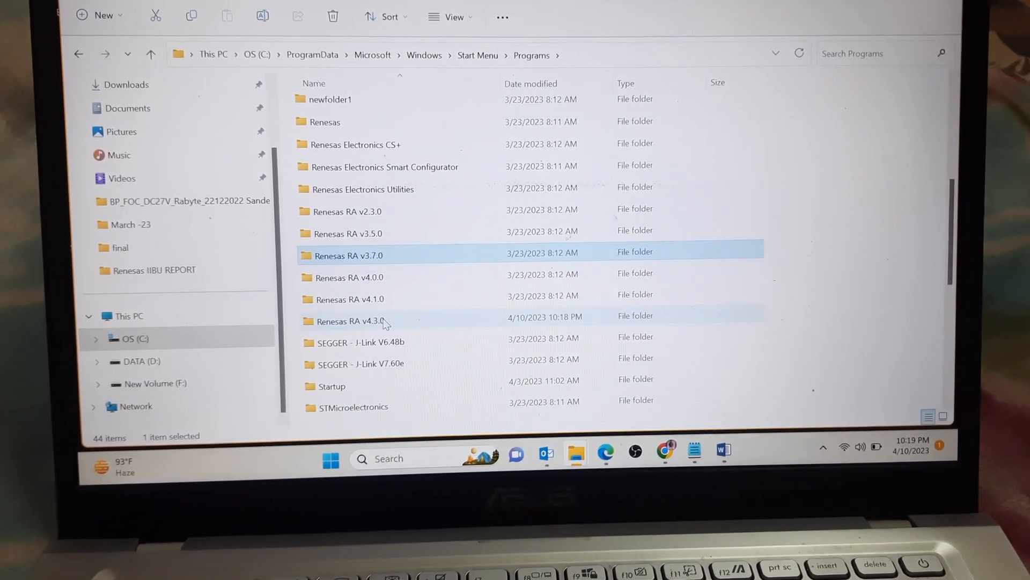
click(353, 320)
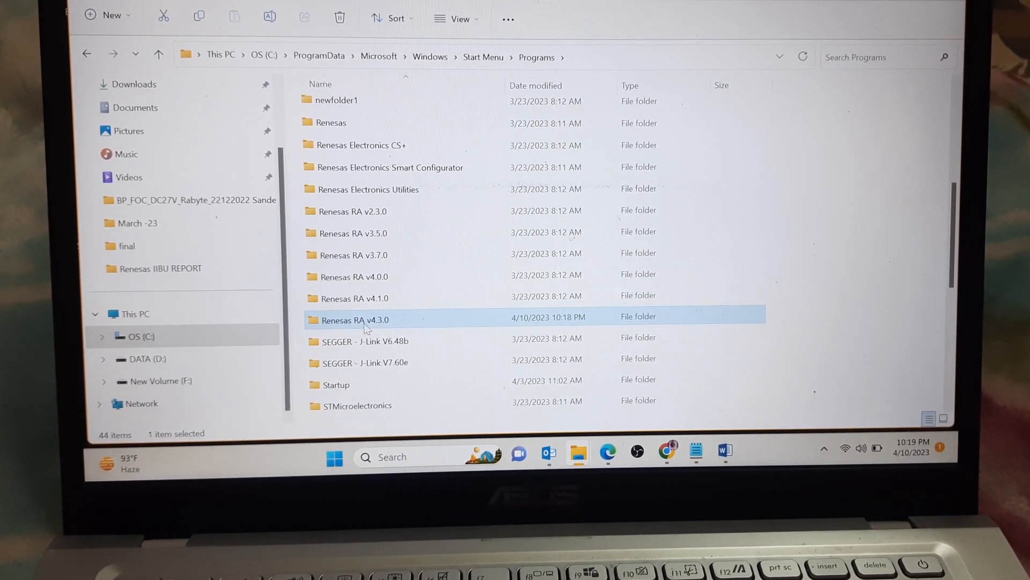
mouse_move(355, 321)
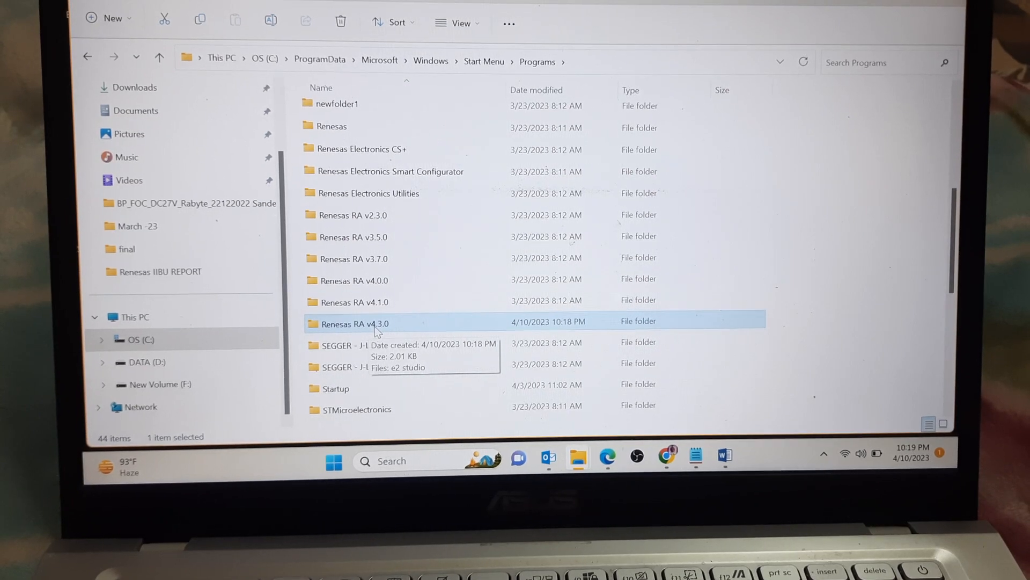
double_click(355, 323)
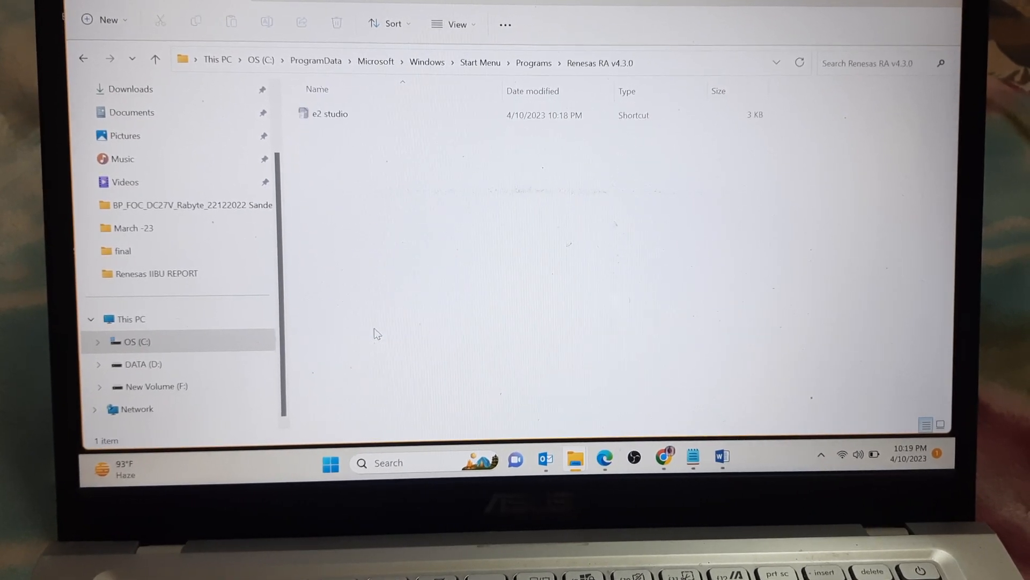
click(329, 113)
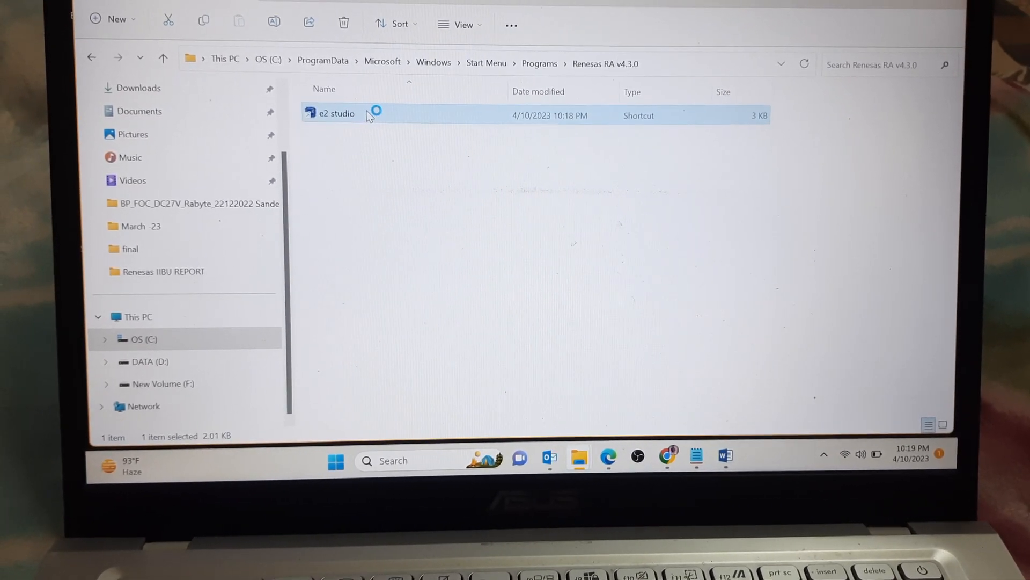
double_click(335, 113)
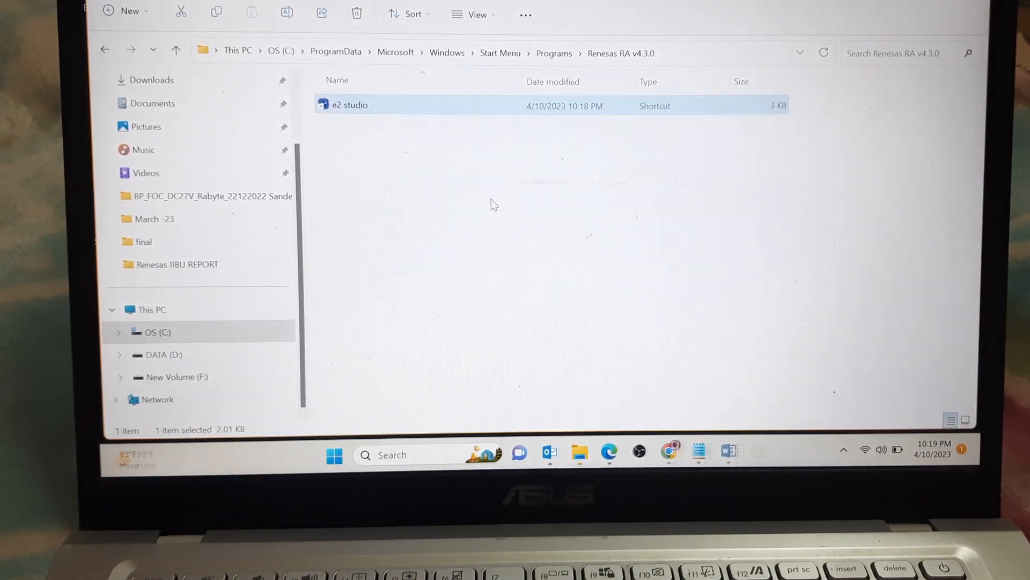
- Launch e2 studio in the default workspace and register the detected GNU ARM Embedded toolchains
double_click(349, 104)
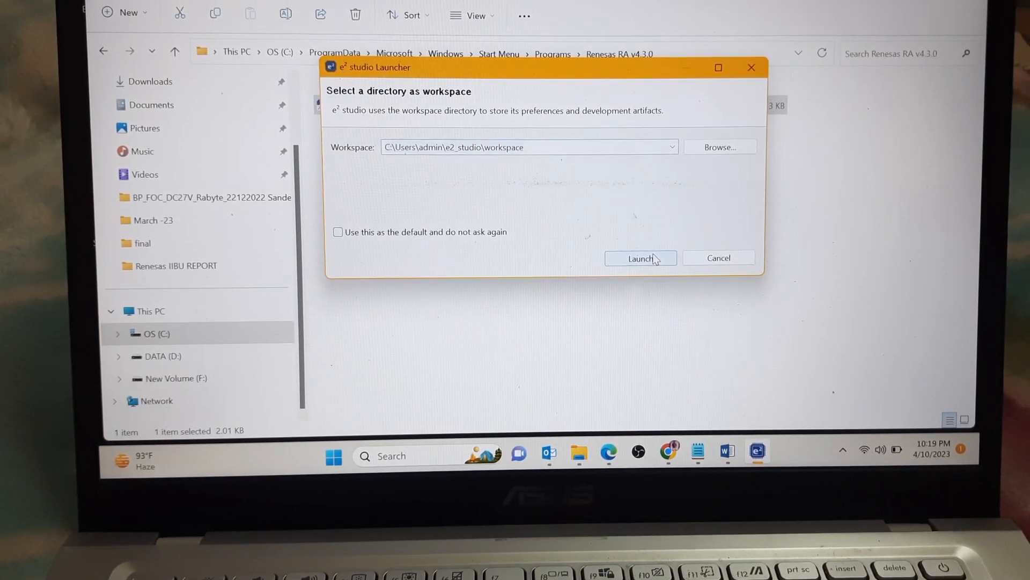
click(639, 257)
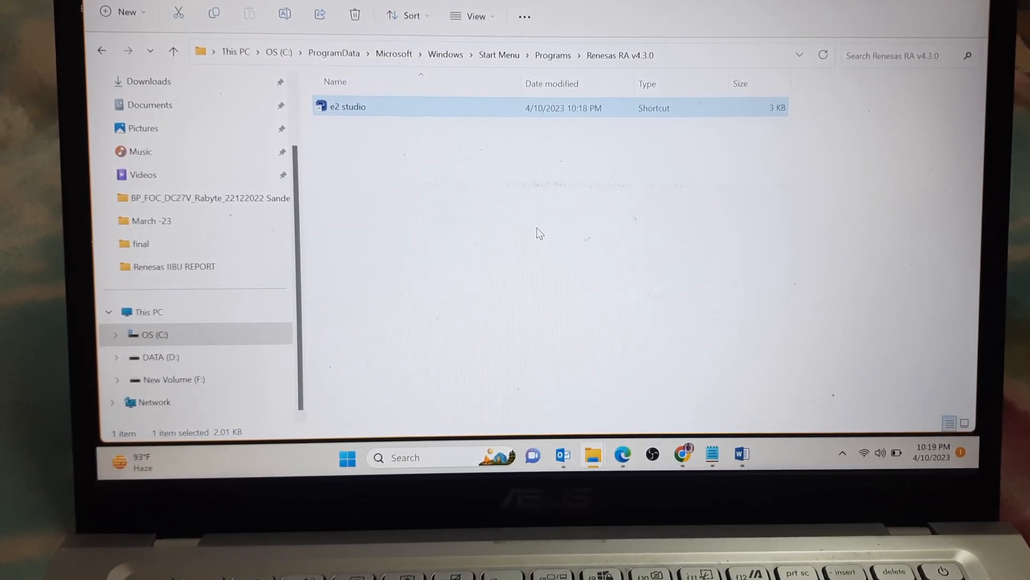
double_click(347, 107)
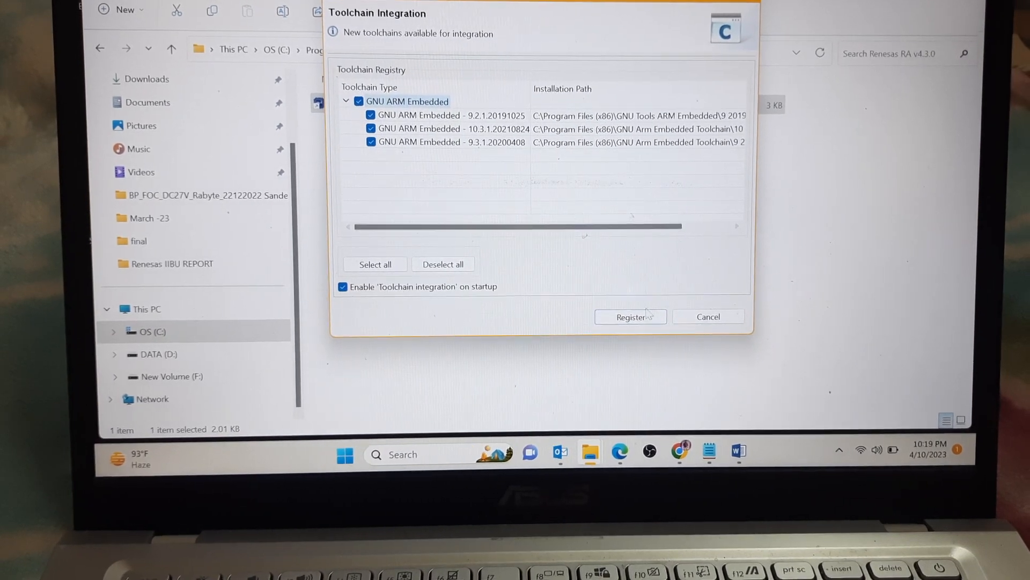
click(628, 317)
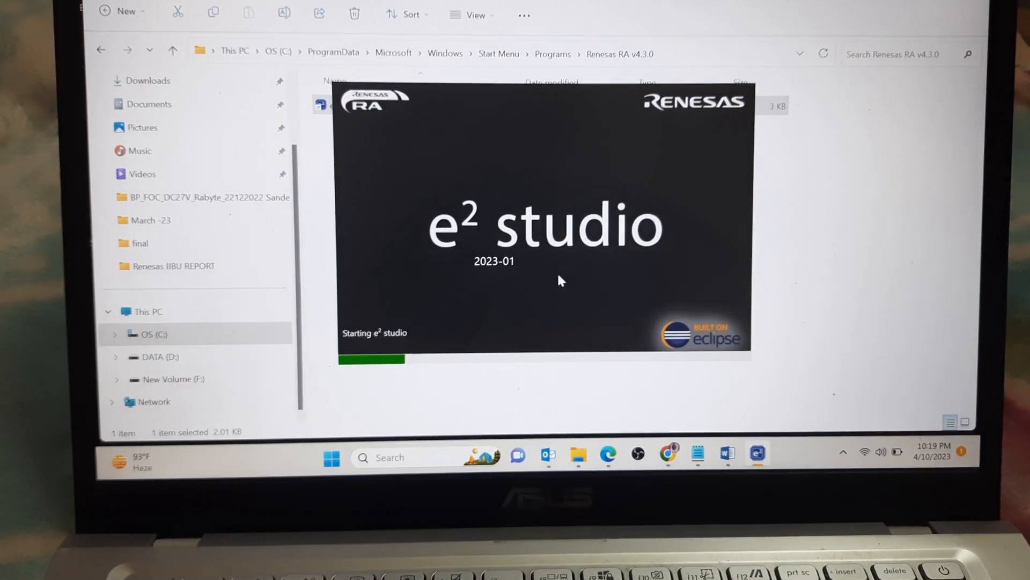